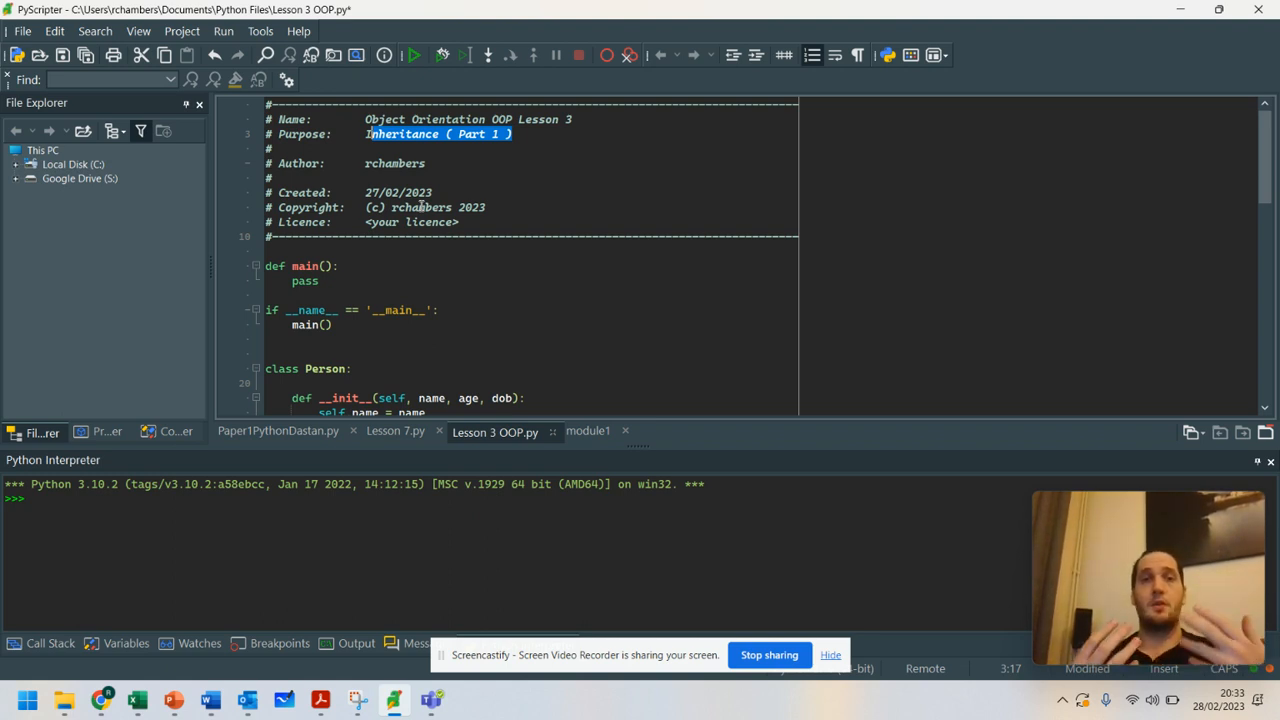
{"action": "scroll", "scroll_direction": "down", "scroll_amount": 3}
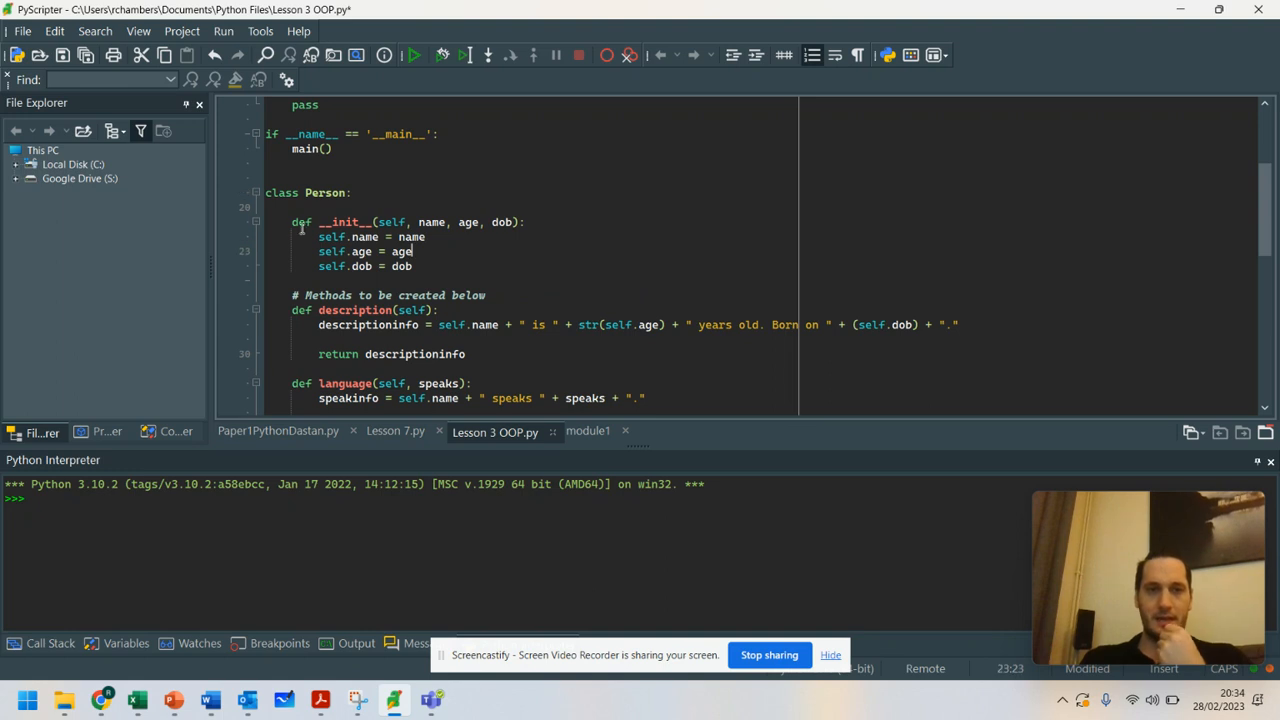
{"action": "scroll", "scroll_direction": "down", "scroll_amount": 3}
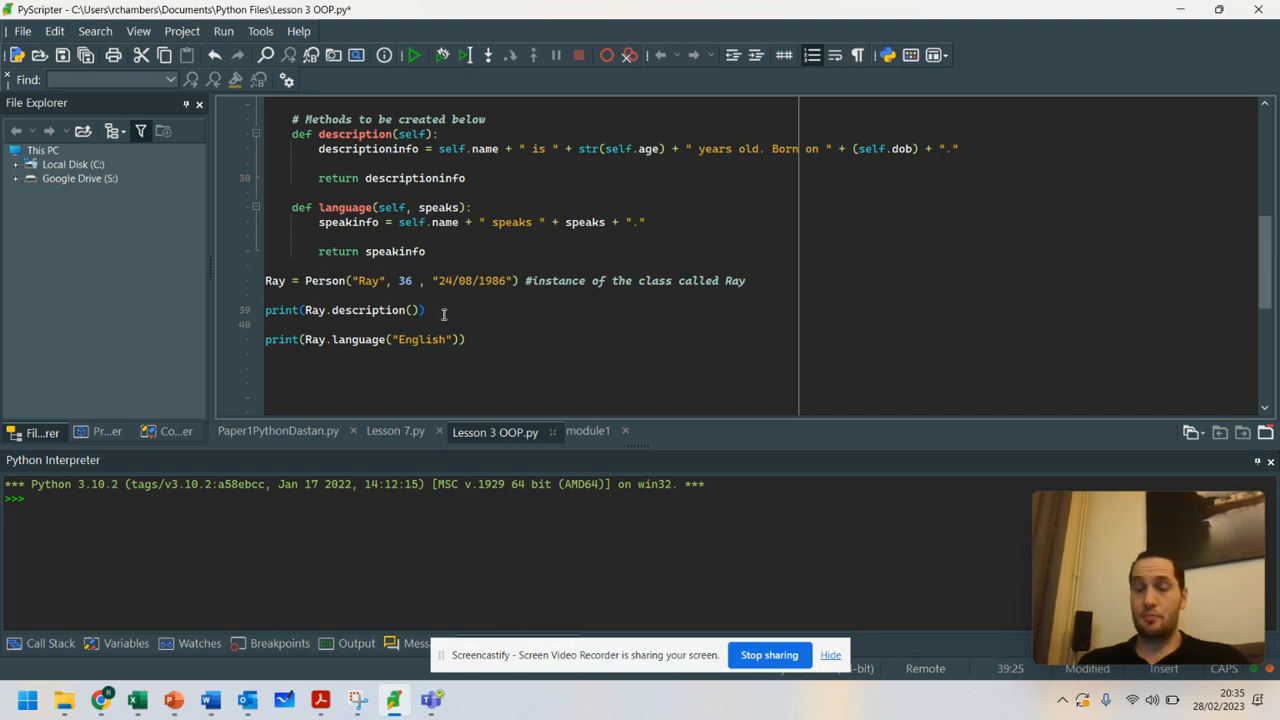
{"action": "left_click_drag", "start_coordinate": [305, 309], "coordinate": [418, 309]}
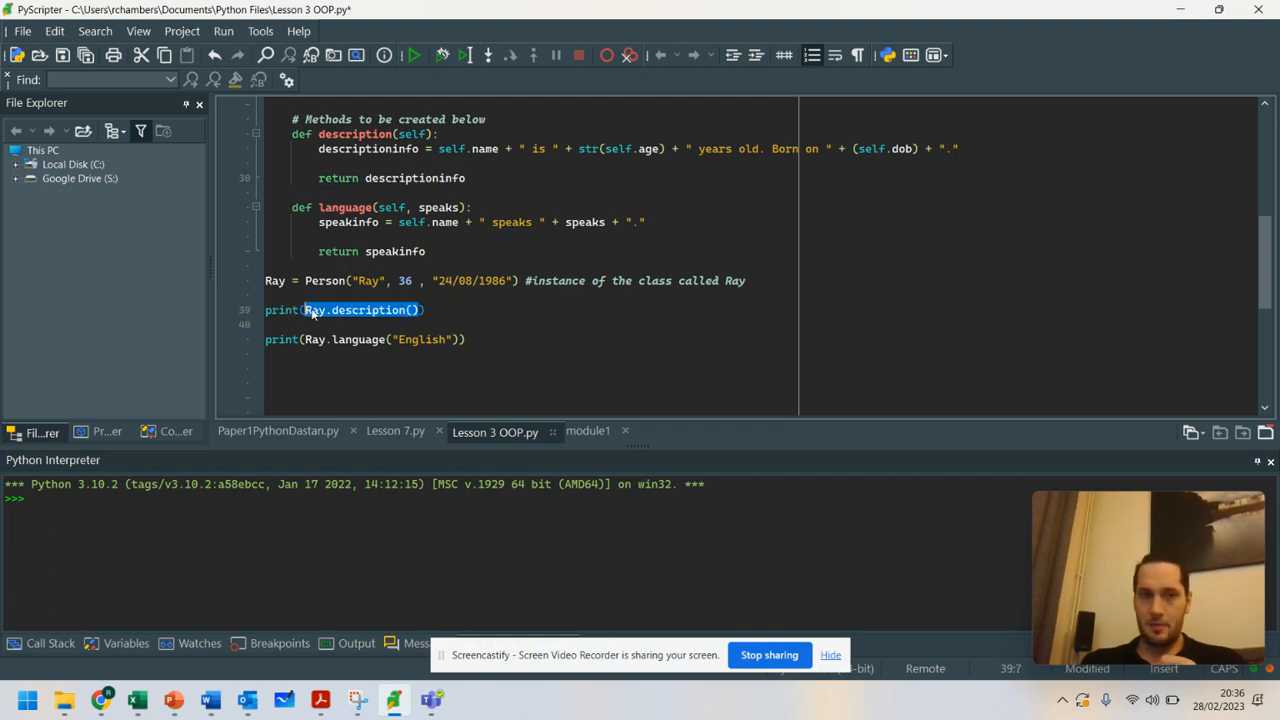
{"action": "double_click", "coordinate": [438, 207]}
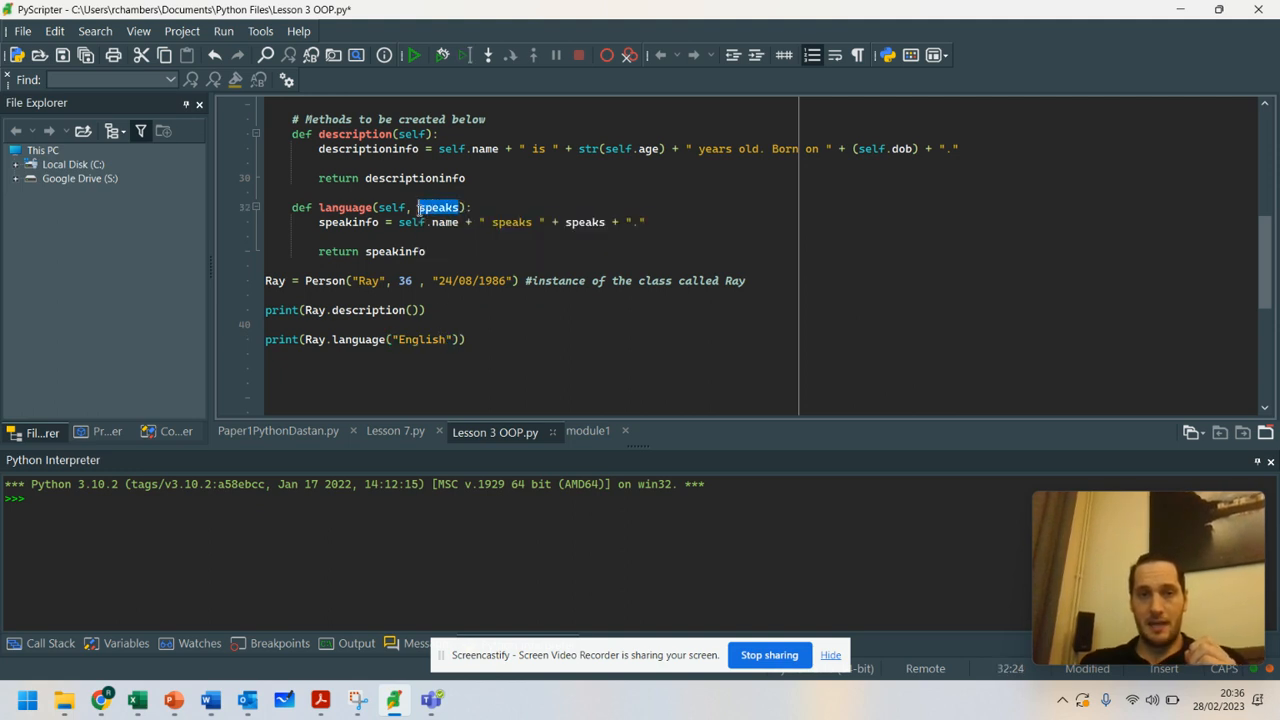